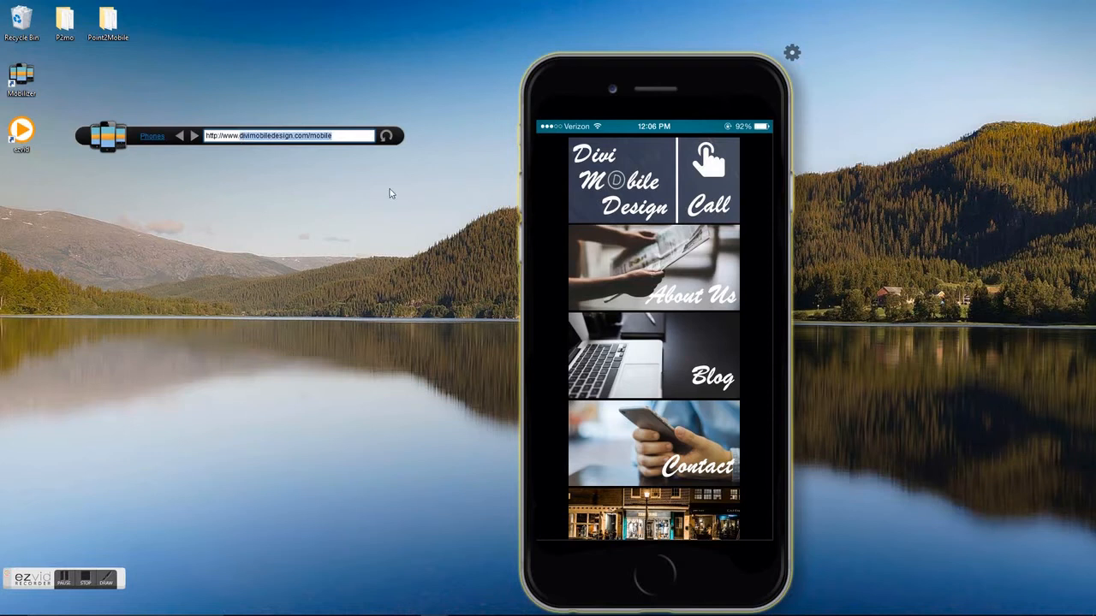
{"action": "type", "text": "http://www.resou"}
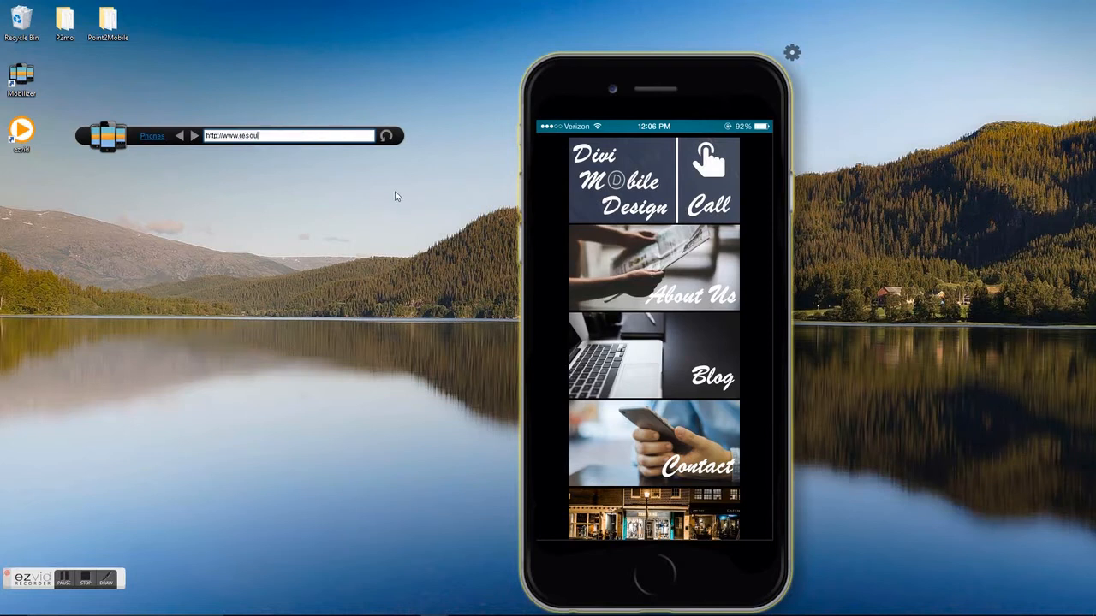
{"action": "type", "text": "resourcemobility.co"}
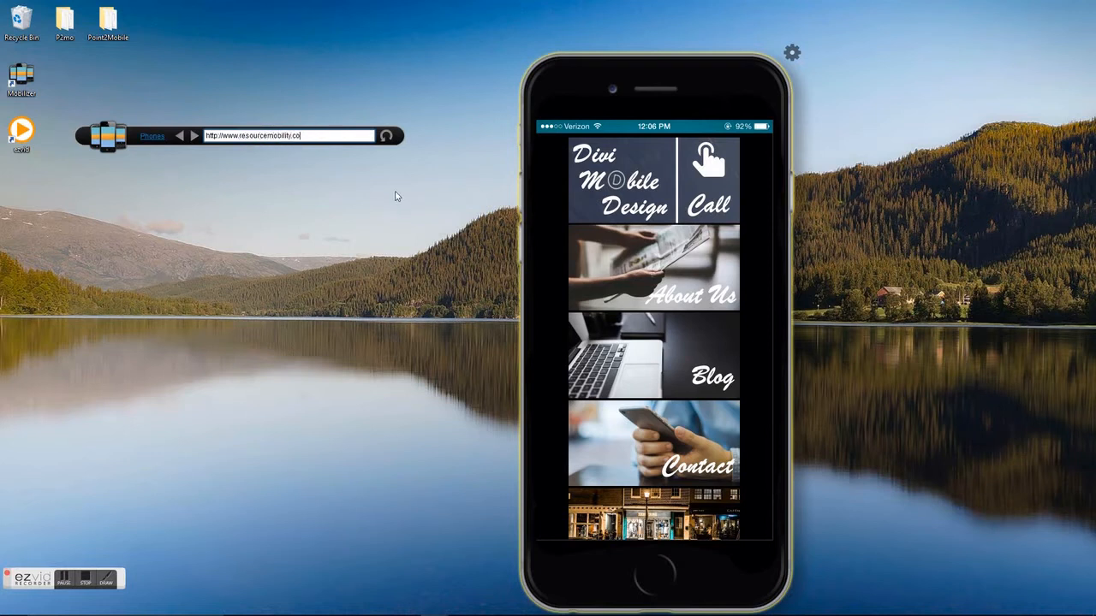
{"action": "type", "text": "m"}
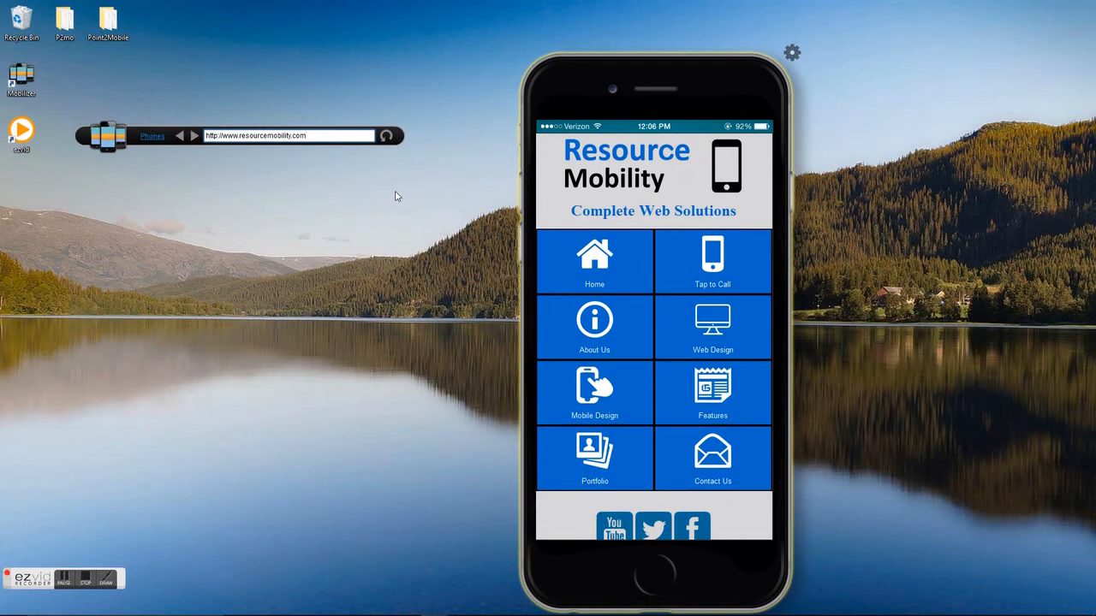
{"action": "mouse_move", "coordinate": [407, 199]}
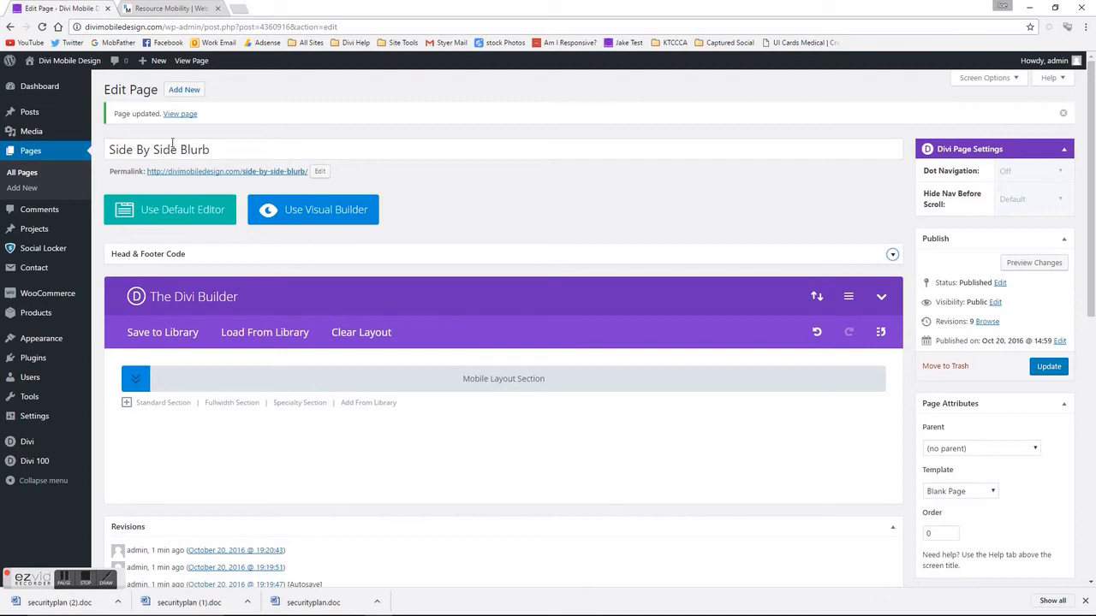
Step: Expand the Mobile Layout Section and review its options and rows for logo, buttons, icons, footer
{"action": "right_click", "coordinate": [226, 172]}
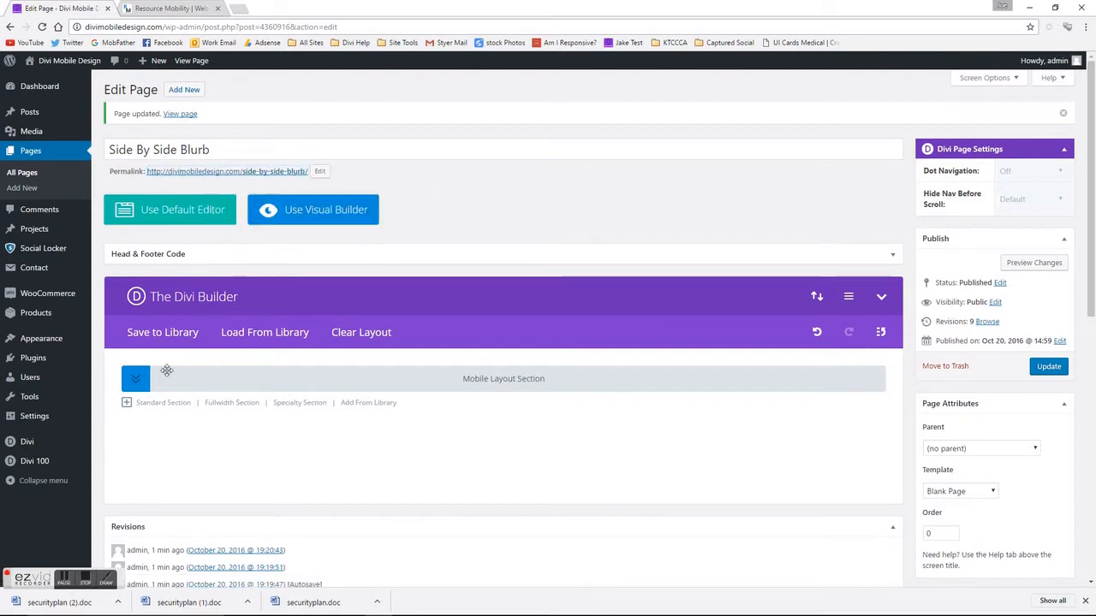
{"action": "scroll", "scroll_direction": "down", "scroll_amount": 3}
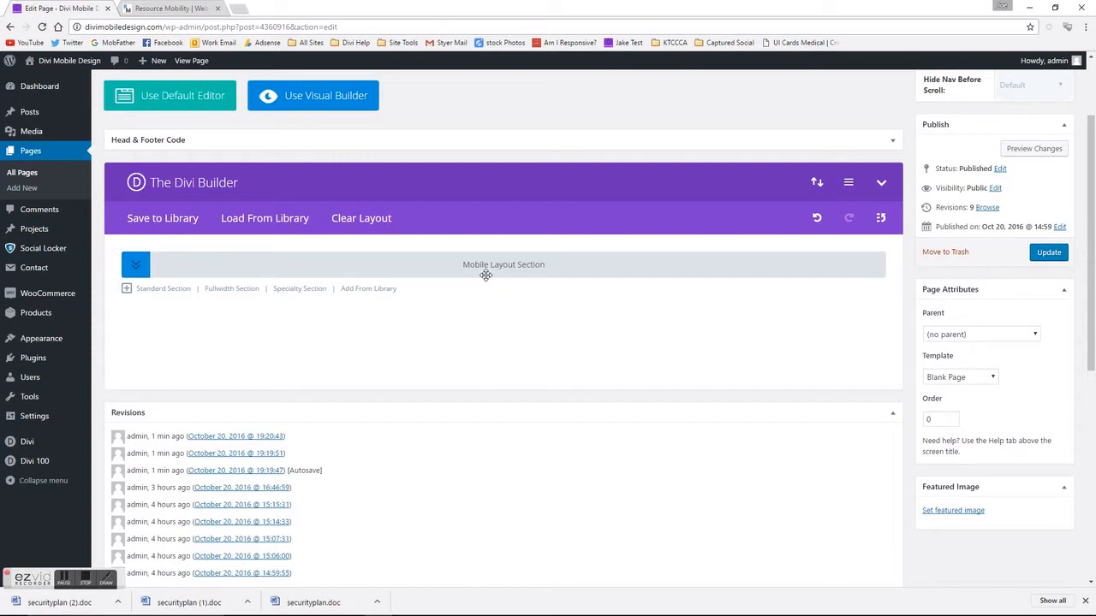
{"action": "left_click", "coordinate": [135, 263]}
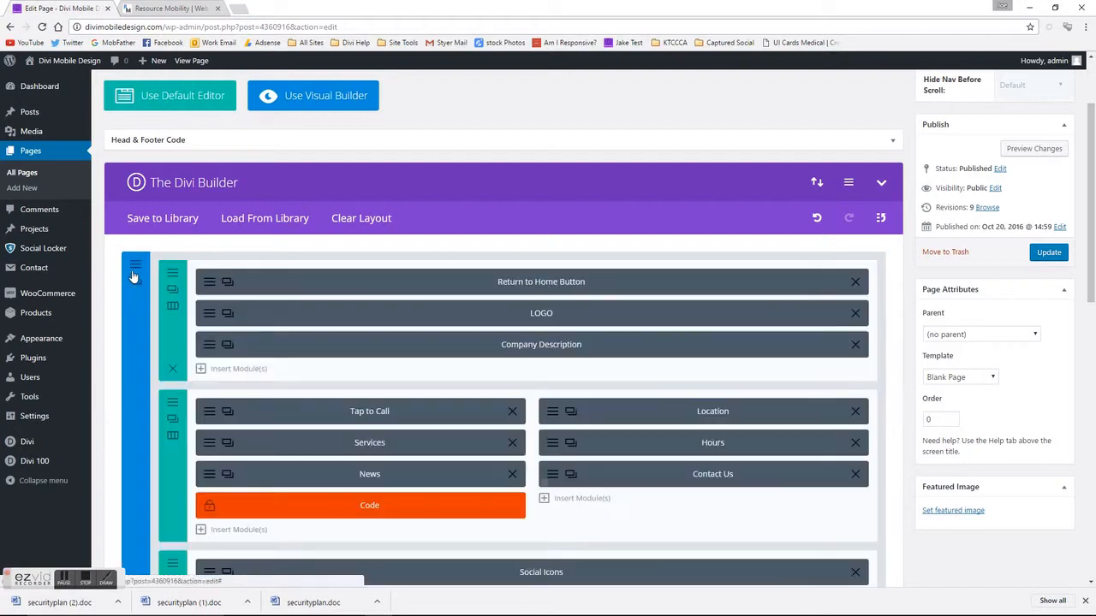
{"action": "left_click", "coordinate": [134, 272]}
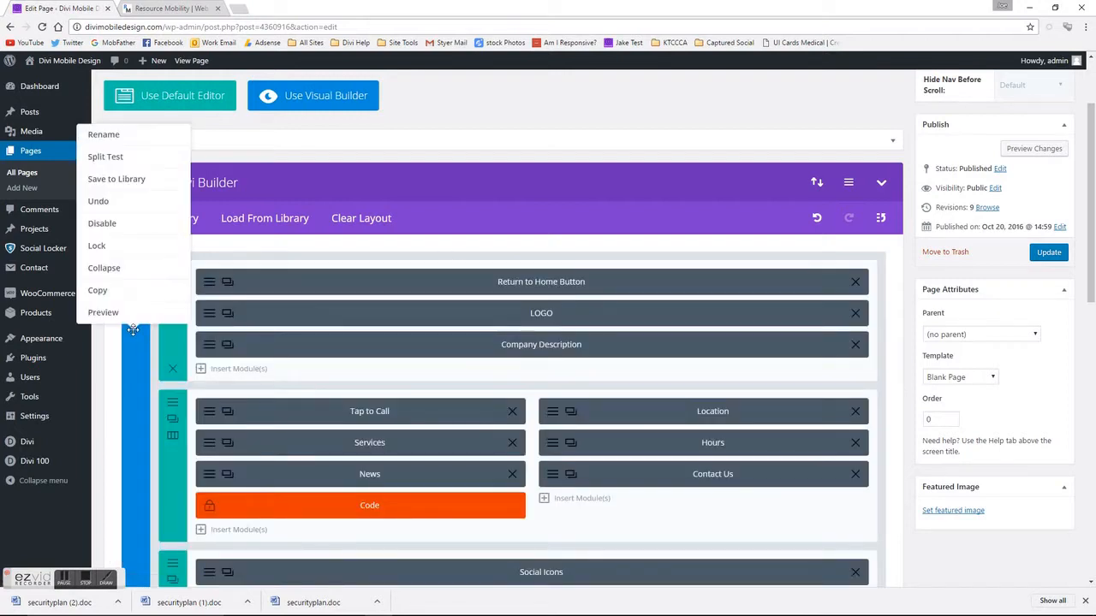
{"action": "mouse_move", "coordinate": [113, 226]}
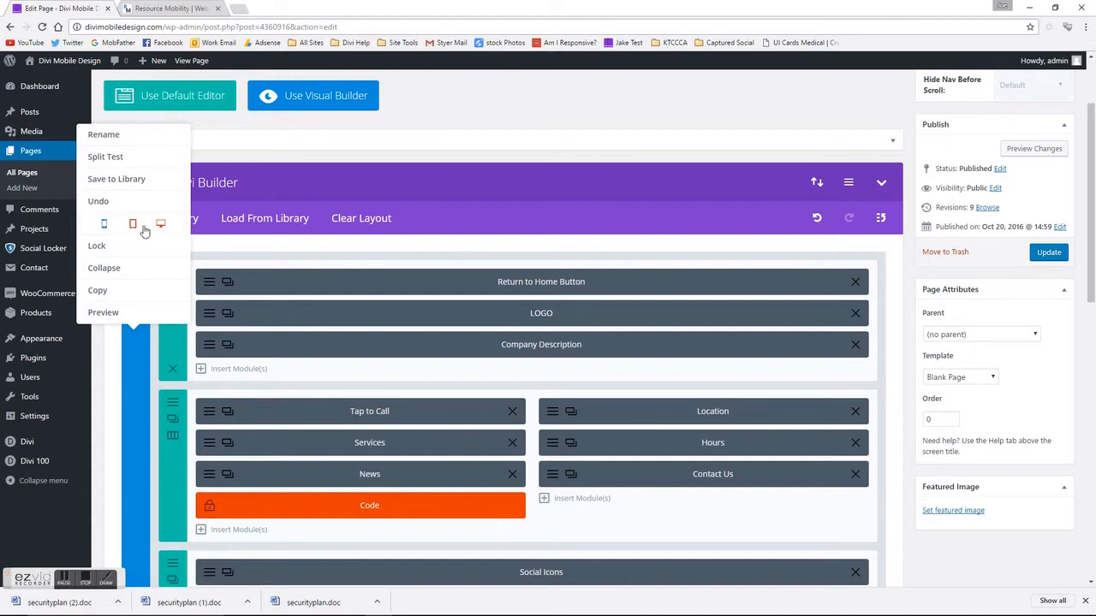
{"action": "mouse_move", "coordinate": [102, 224]}
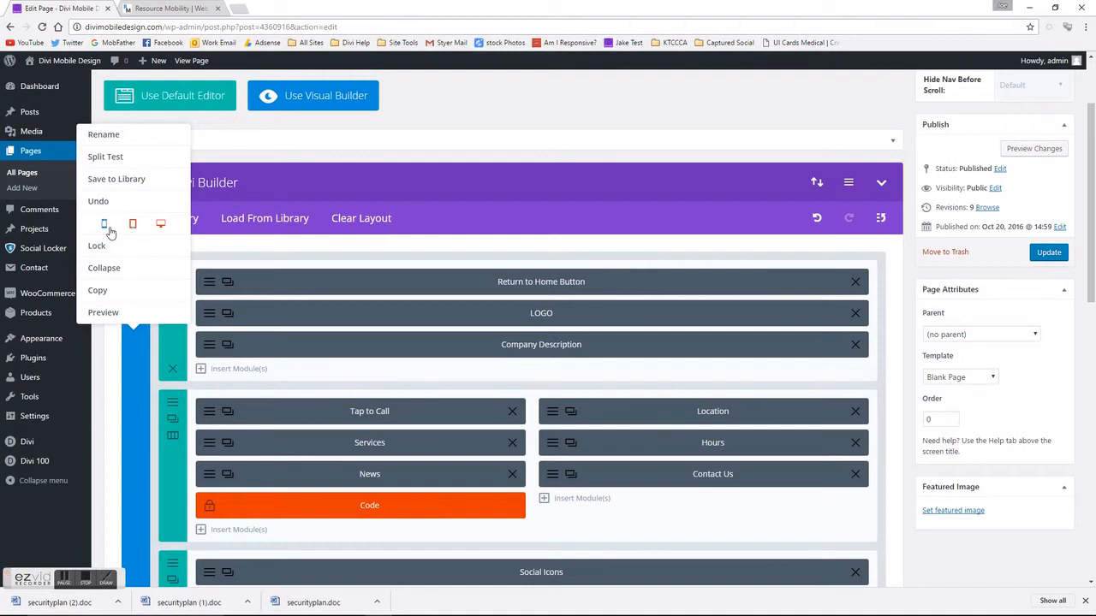
{"action": "mouse_move", "coordinate": [215, 297]}
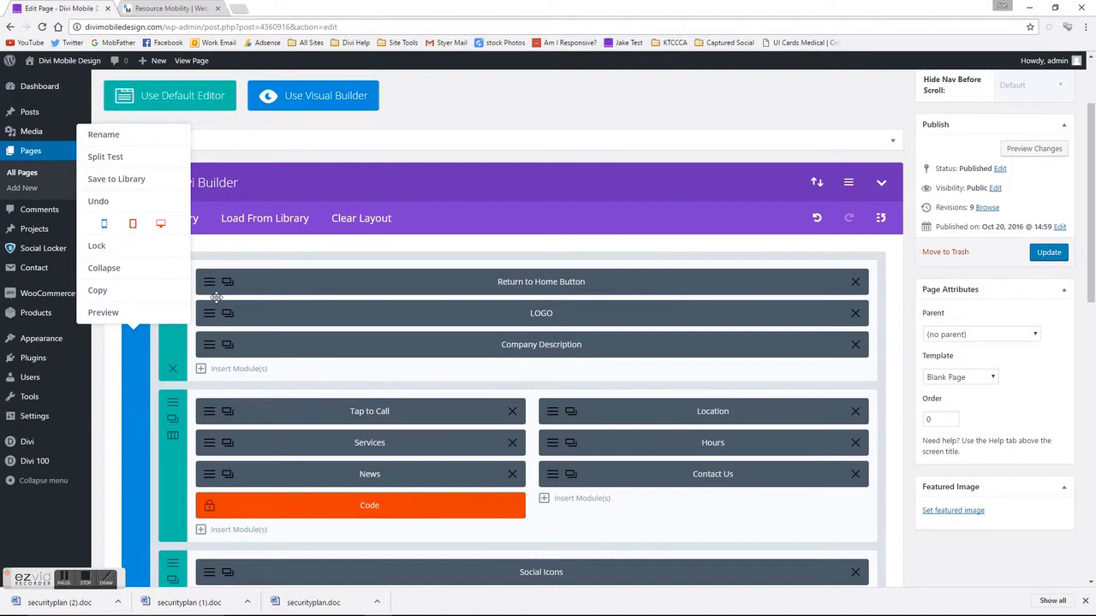
{"action": "mouse_move", "coordinate": [219, 300]}
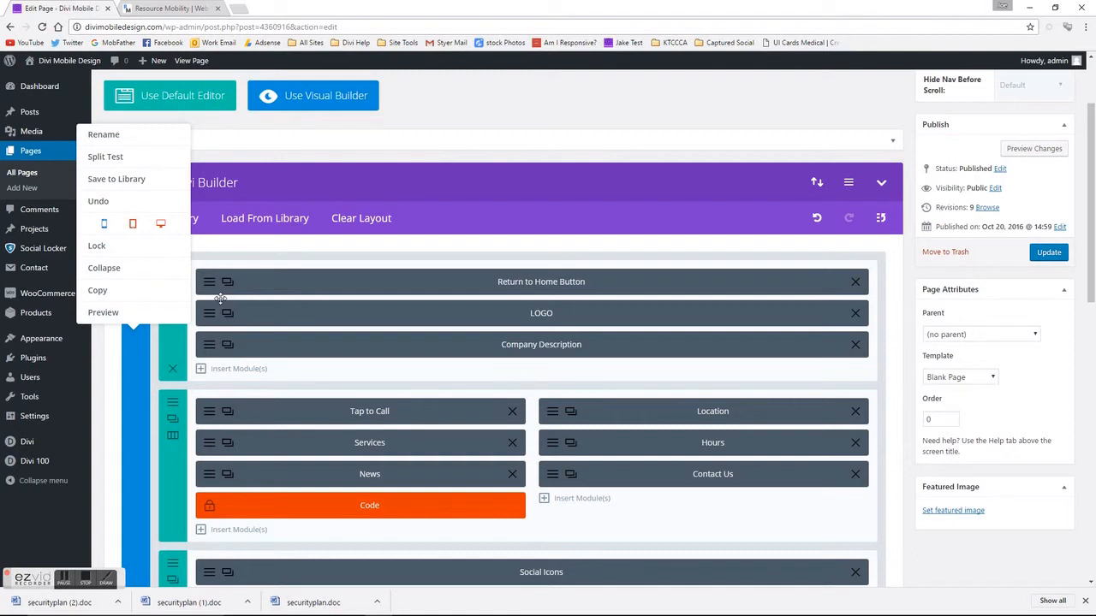
{"action": "mouse_move", "coordinate": [192, 245]}
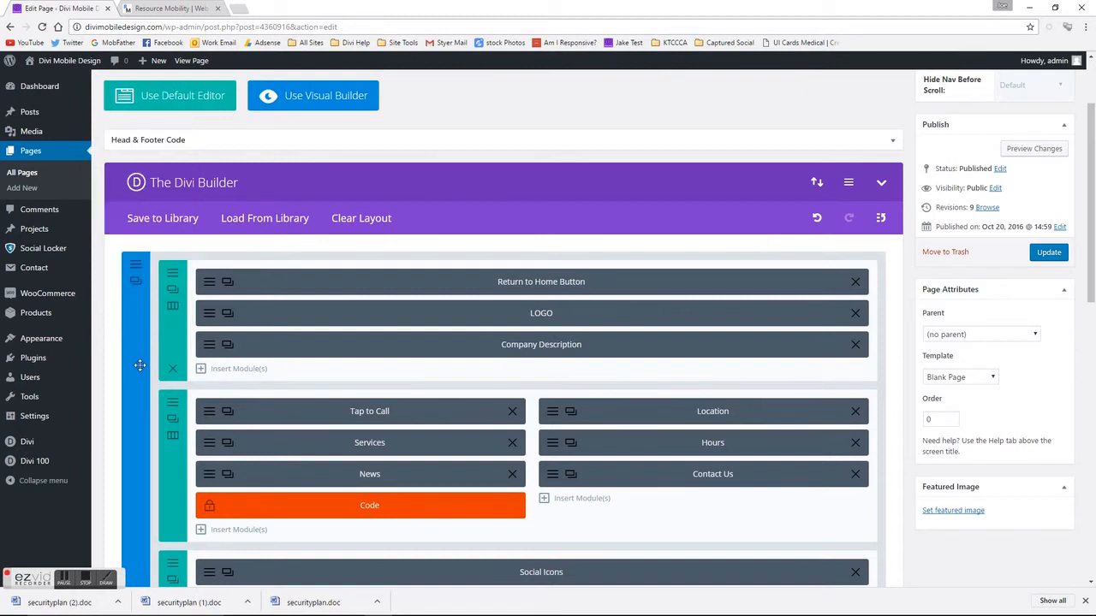
{"action": "scroll", "scroll_direction": "down", "scroll_amount": 3}
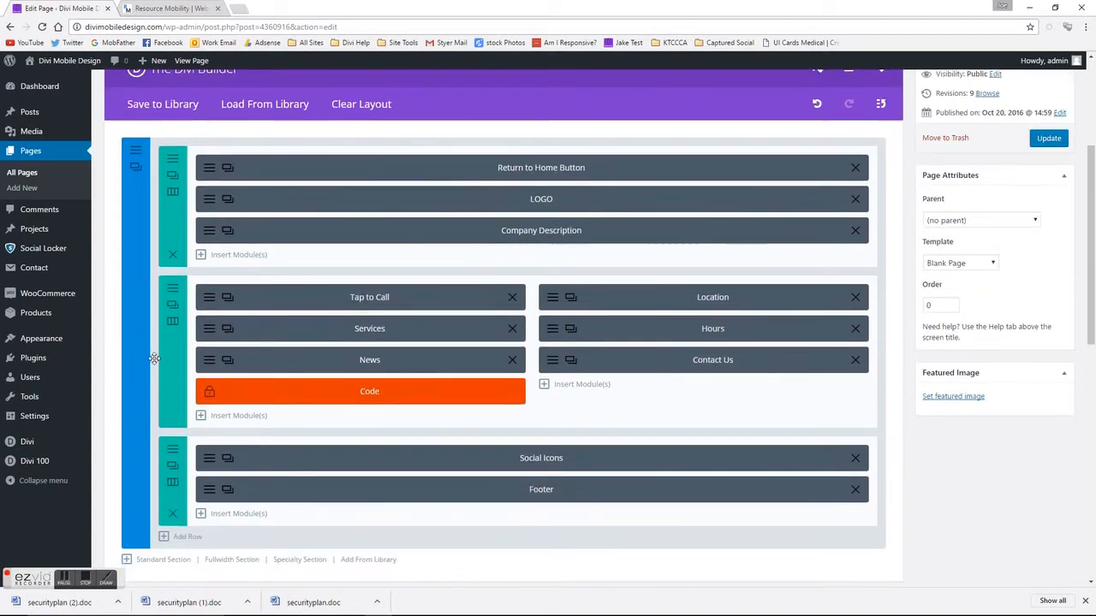
{"action": "mouse_move", "coordinate": [472, 89]}
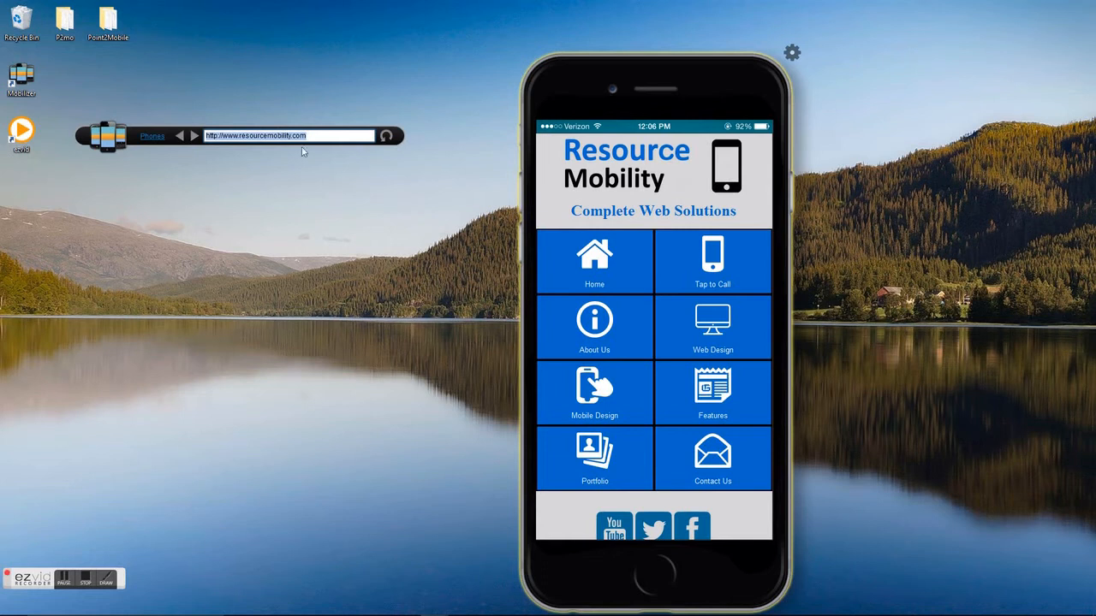
{"action": "type", "text": "http://divimobiledesign.com/side-by-side-blurb/"}
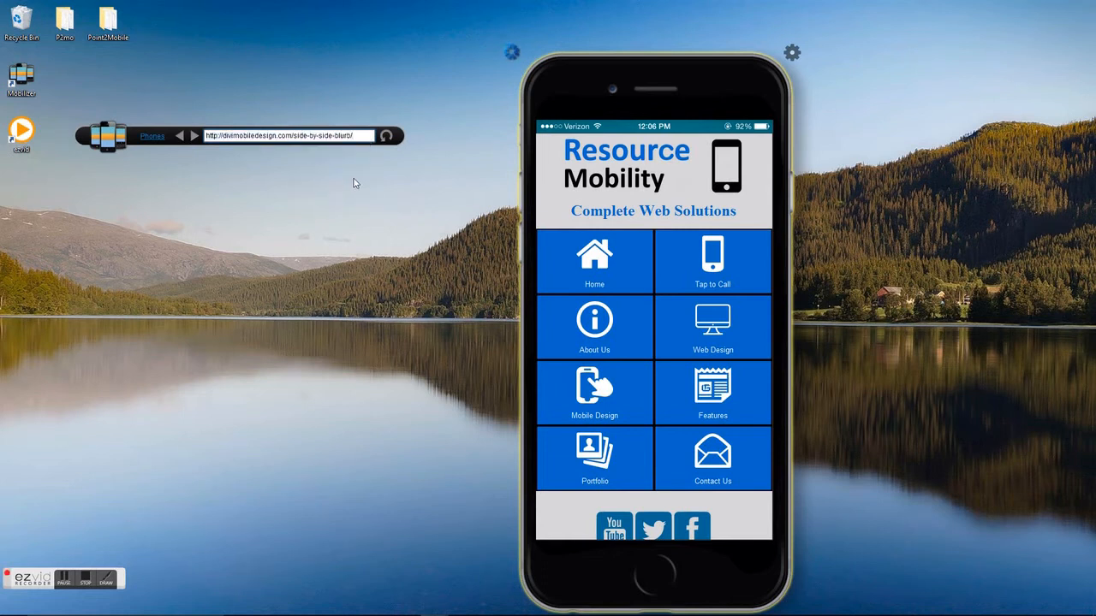
{"action": "mouse_move", "coordinate": [350, 192]}
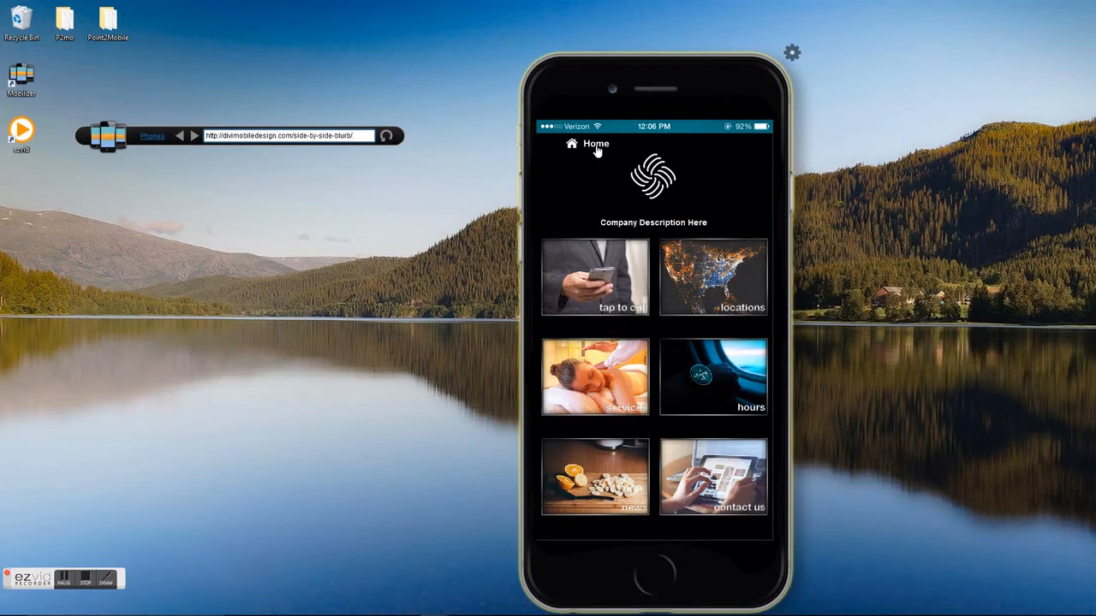
{"action": "mouse_move", "coordinate": [659, 186]}
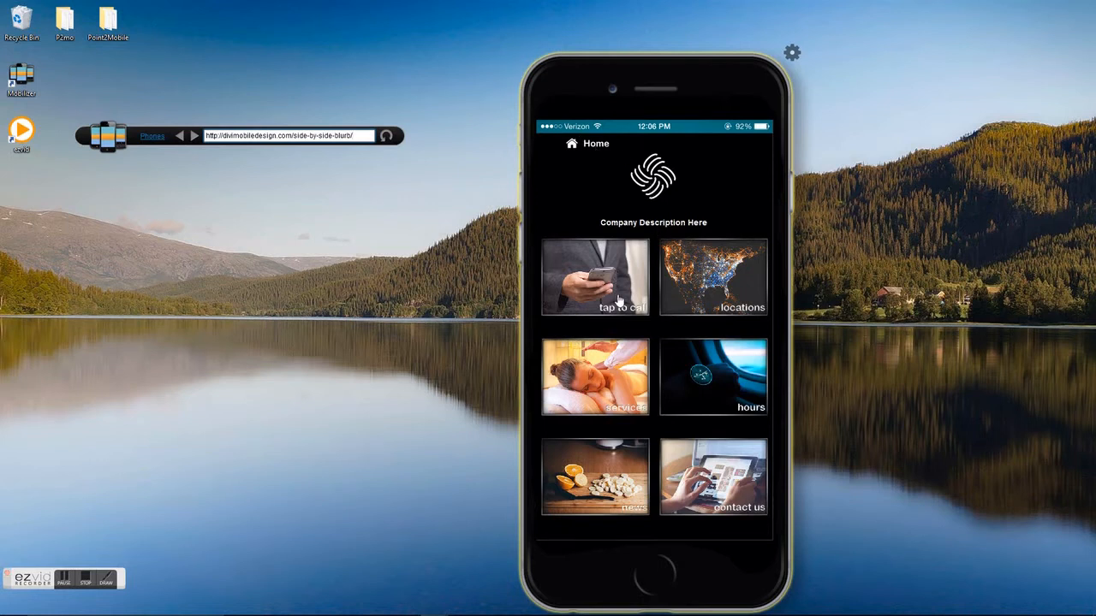
{"action": "scroll", "scroll_direction": "down", "scroll_amount": 3}
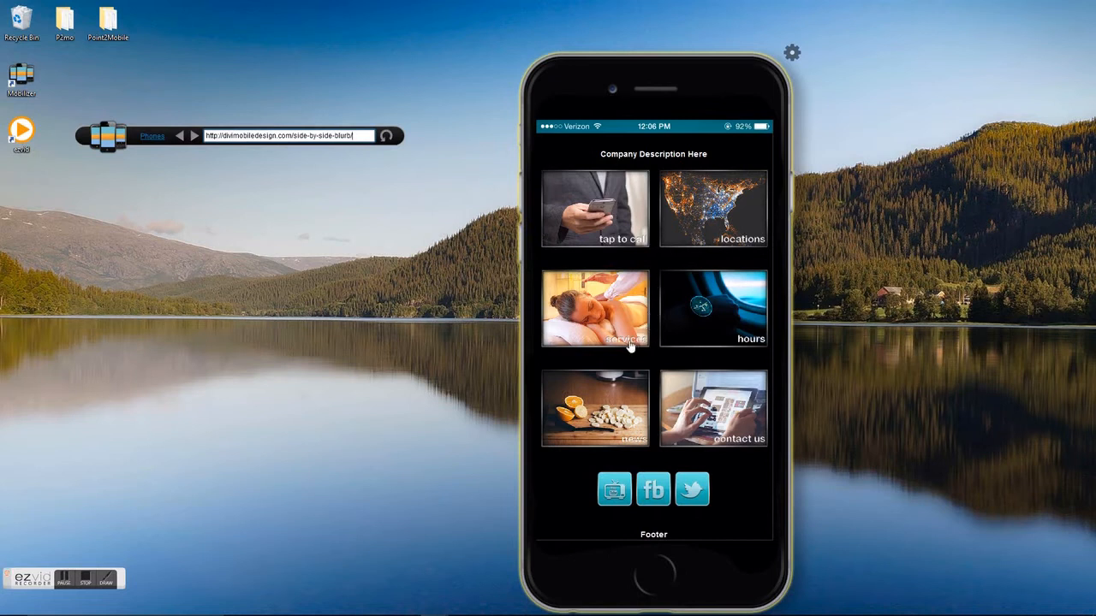
{"action": "mouse_move", "coordinate": [630, 452]}
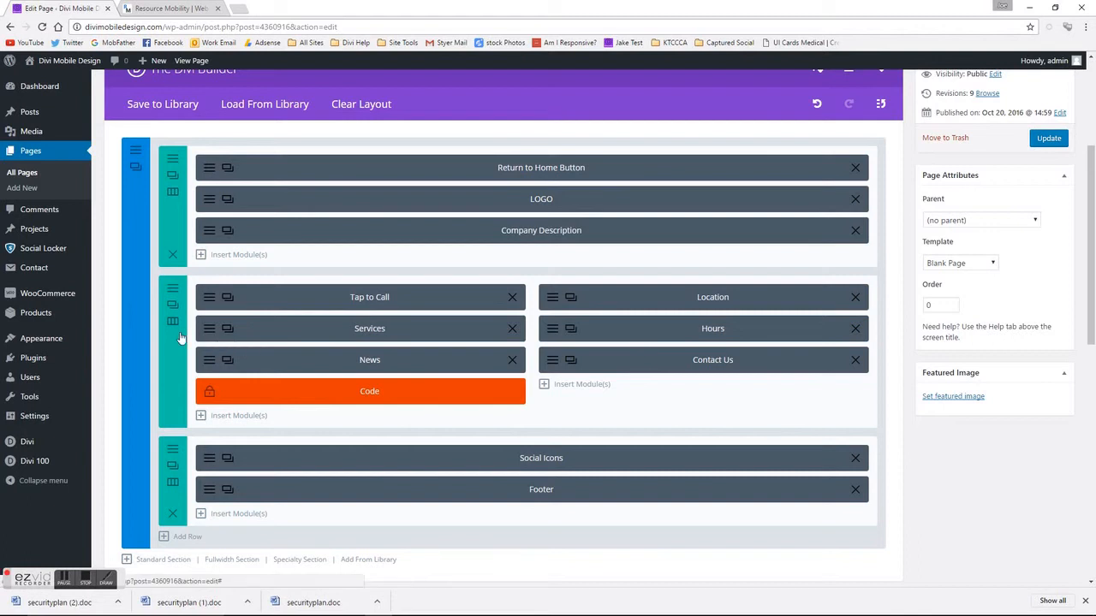
{"action": "mouse_move", "coordinate": [180, 336]}
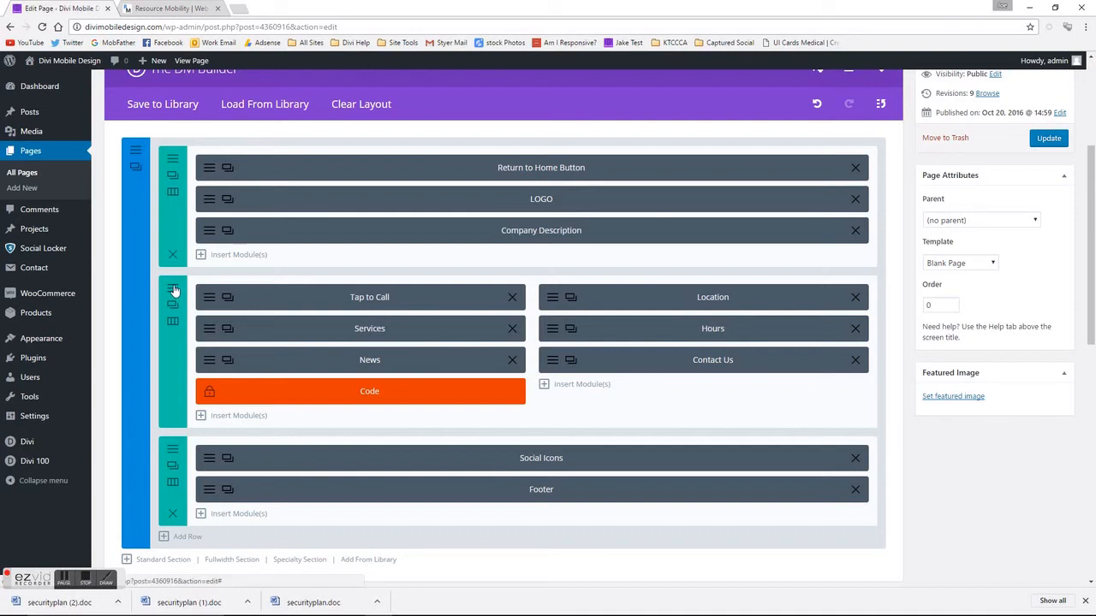
{"action": "mouse_move", "coordinate": [173, 293]}
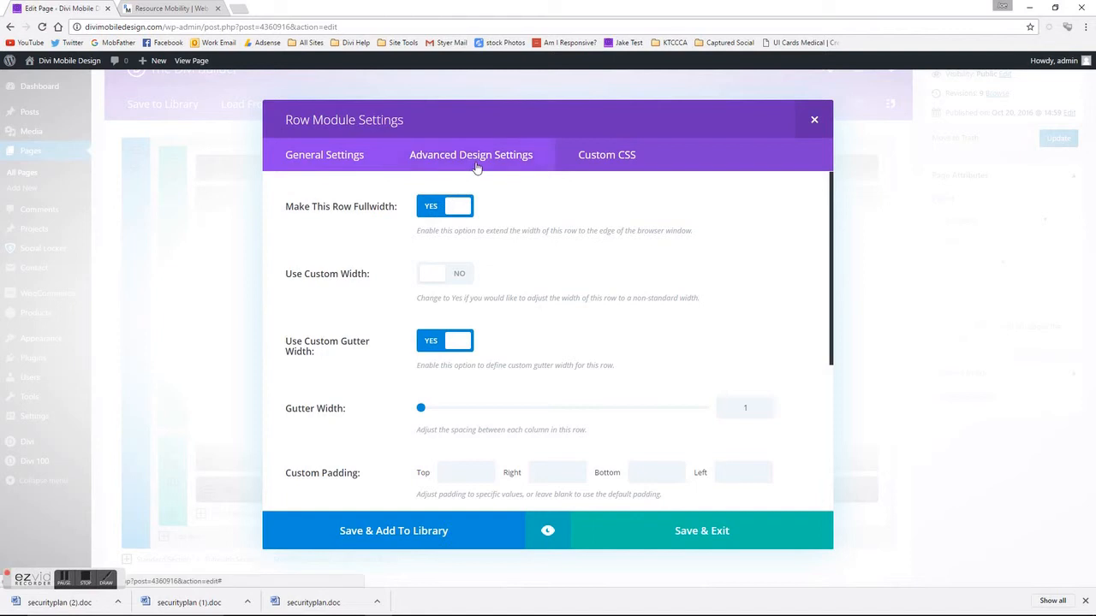
Step: Confirm the row is fullwidth with gutter width 1 and both columns classed mobileColumn, then save
{"action": "left_click", "coordinate": [325, 154]}
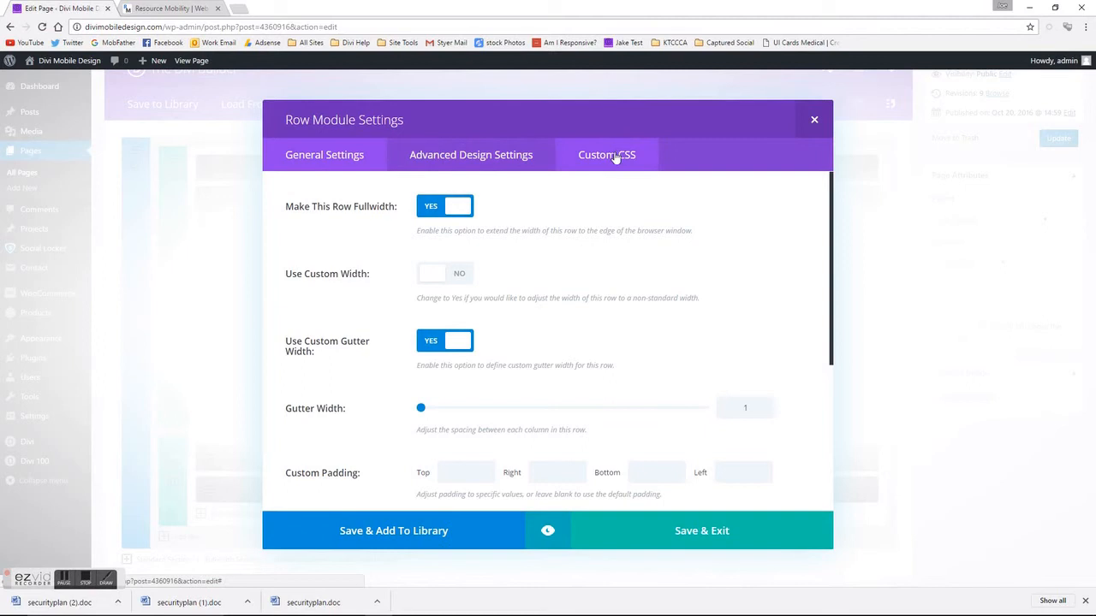
{"action": "left_click", "coordinate": [606, 154]}
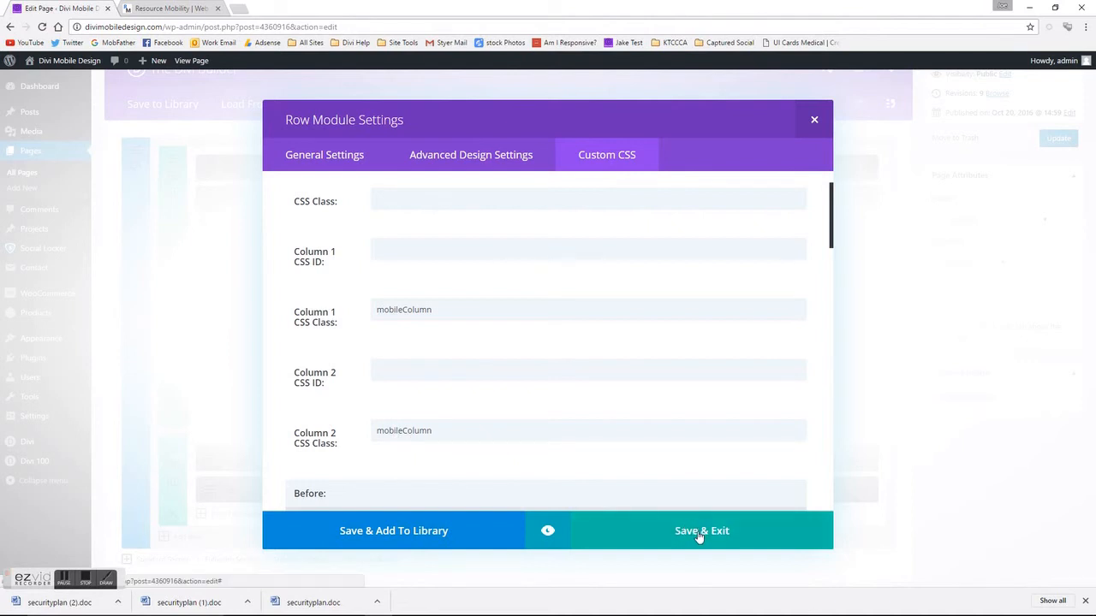
{"action": "left_click", "coordinate": [702, 530]}
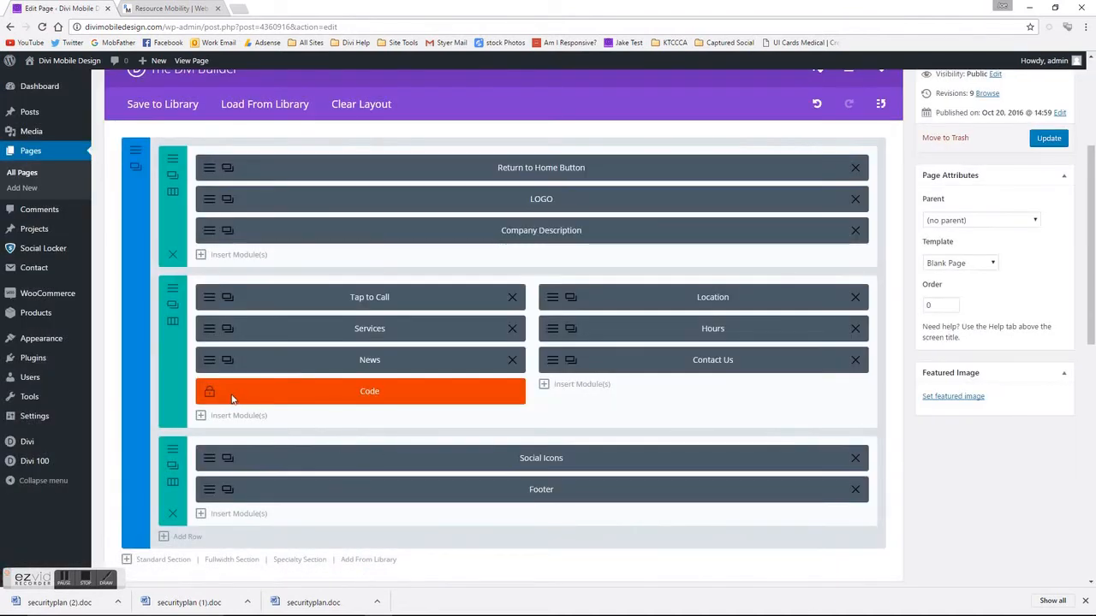
Step: Review the Code module's style making .mobileColumn inline-block at 50% max-width and save it
{"action": "left_click", "coordinate": [209, 391]}
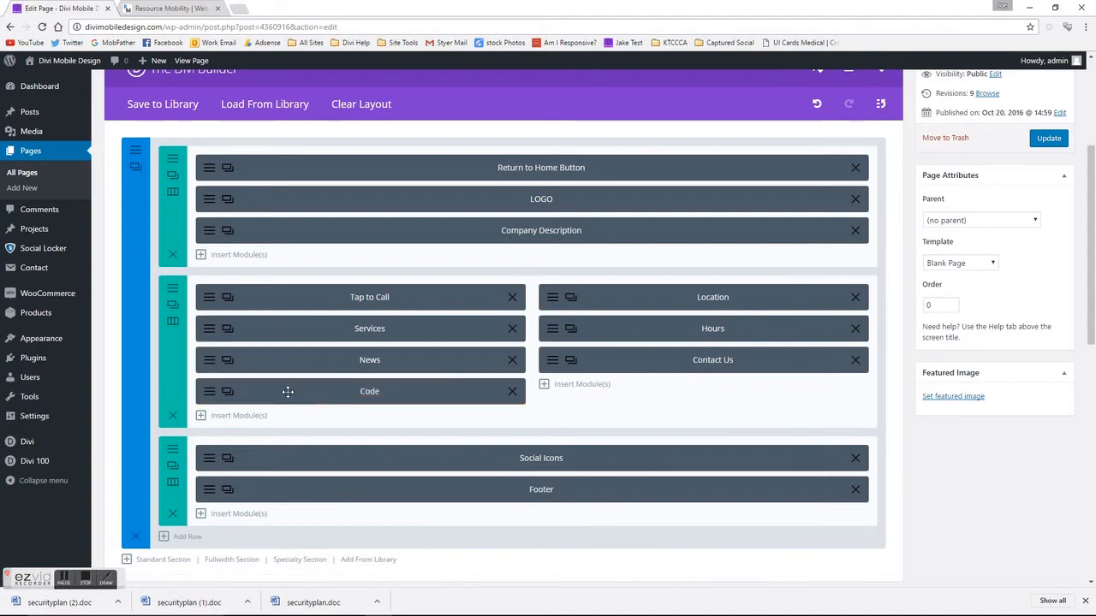
{"action": "left_click", "coordinate": [370, 391]}
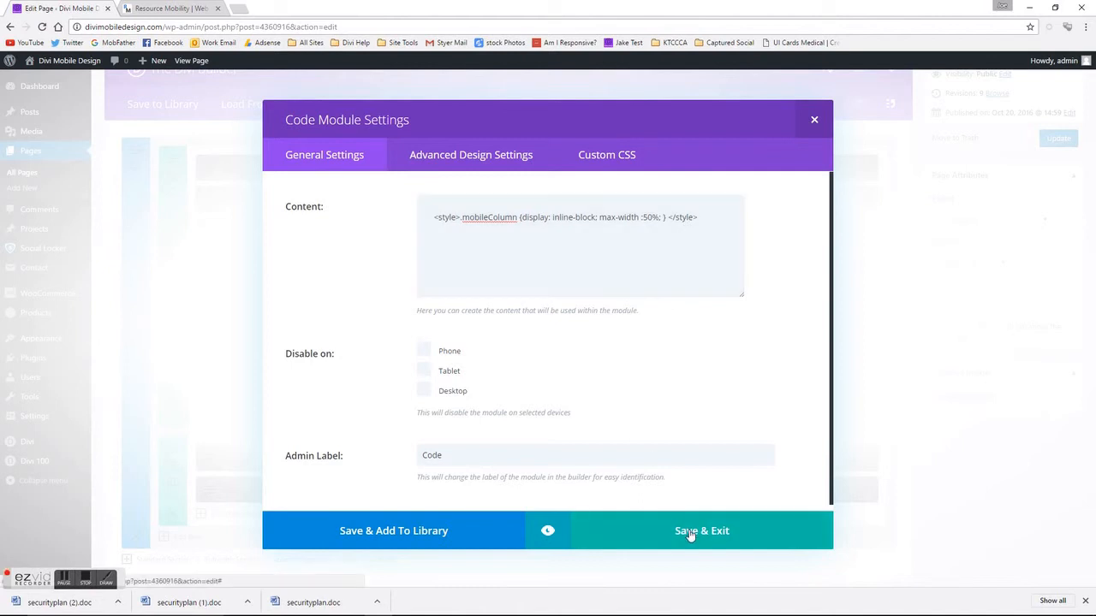
{"action": "left_click", "coordinate": [701, 531]}
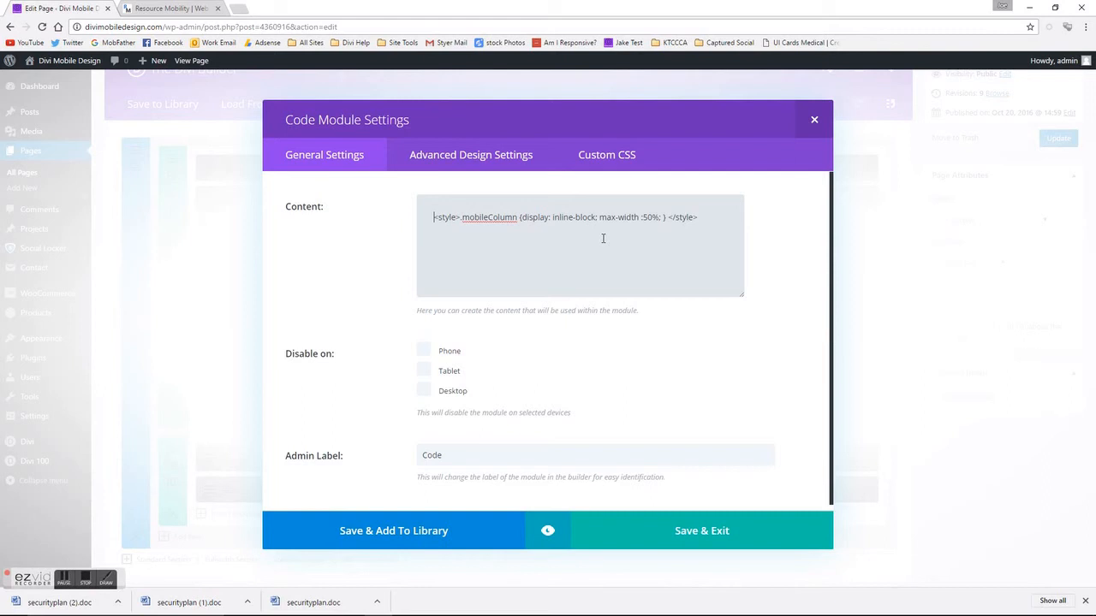
{"action": "mouse_move", "coordinate": [641, 233]}
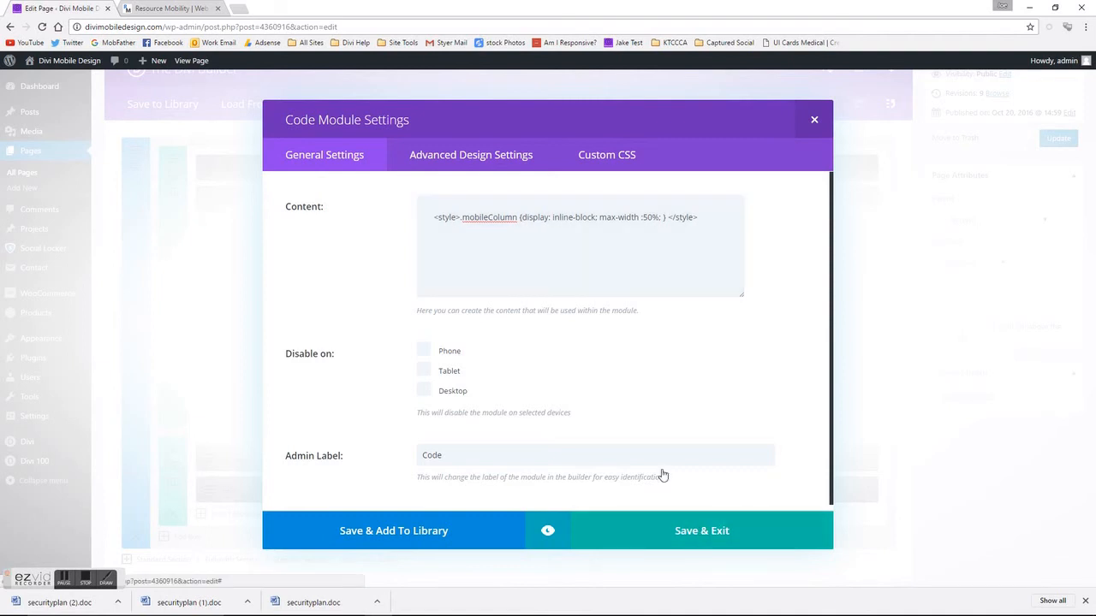
{"action": "left_click", "coordinate": [702, 530]}
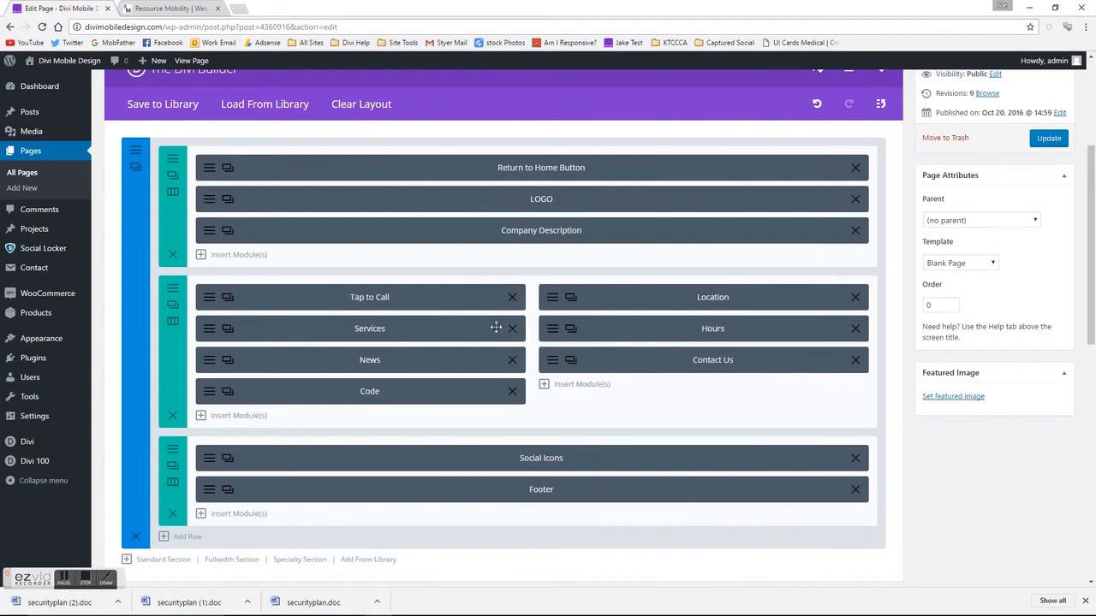
{"action": "mouse_move", "coordinate": [552, 373]}
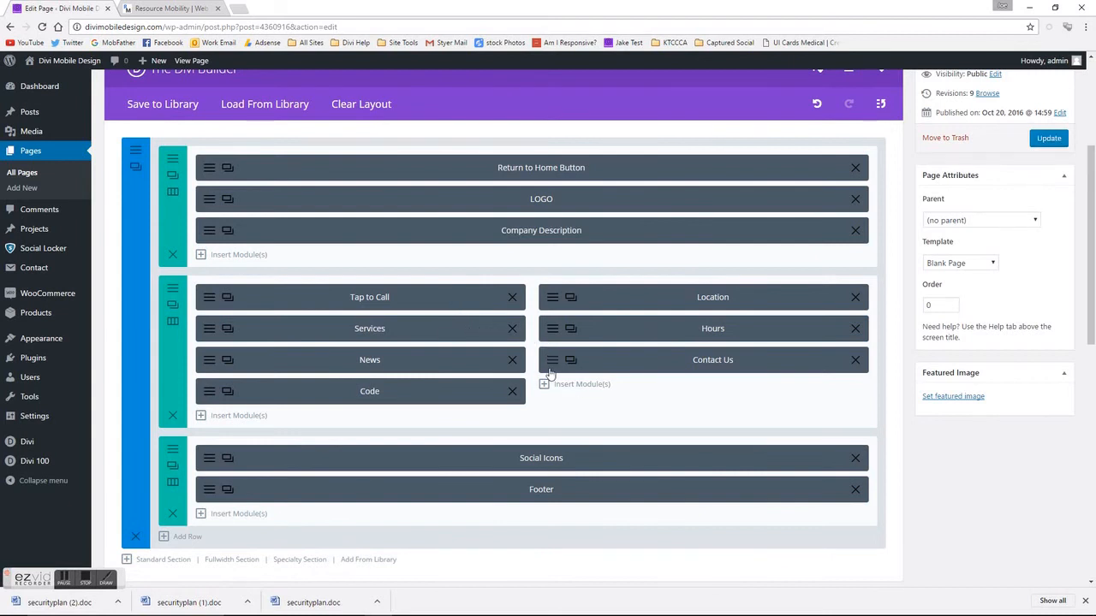
{"action": "mouse_move", "coordinate": [267, 320]}
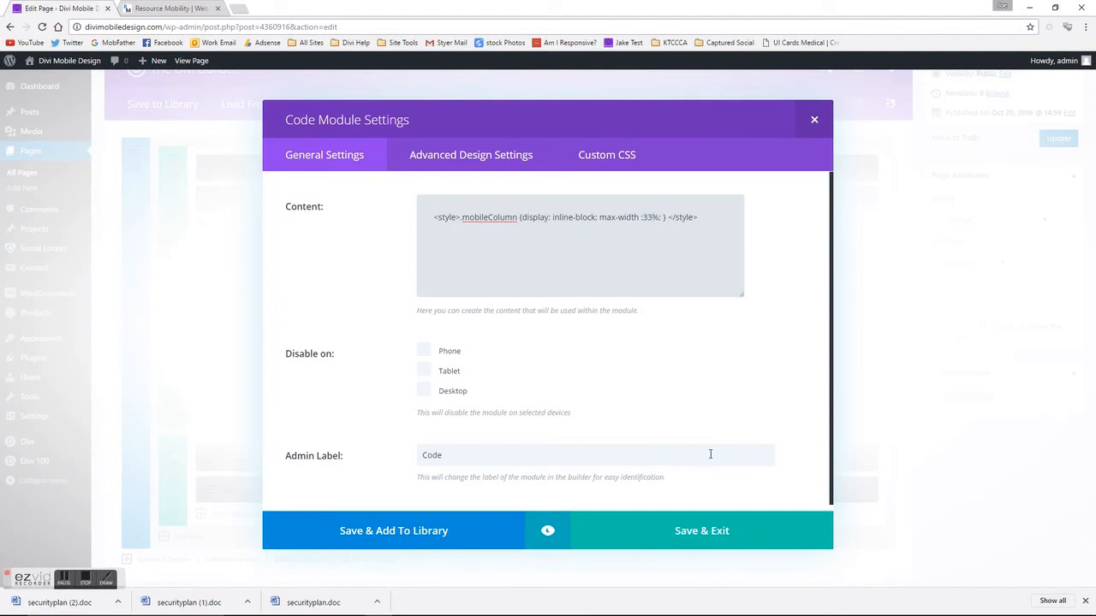
Step: Save the Code module with mobileColumn max-width 33% and update the page
{"action": "left_click", "coordinate": [702, 531]}
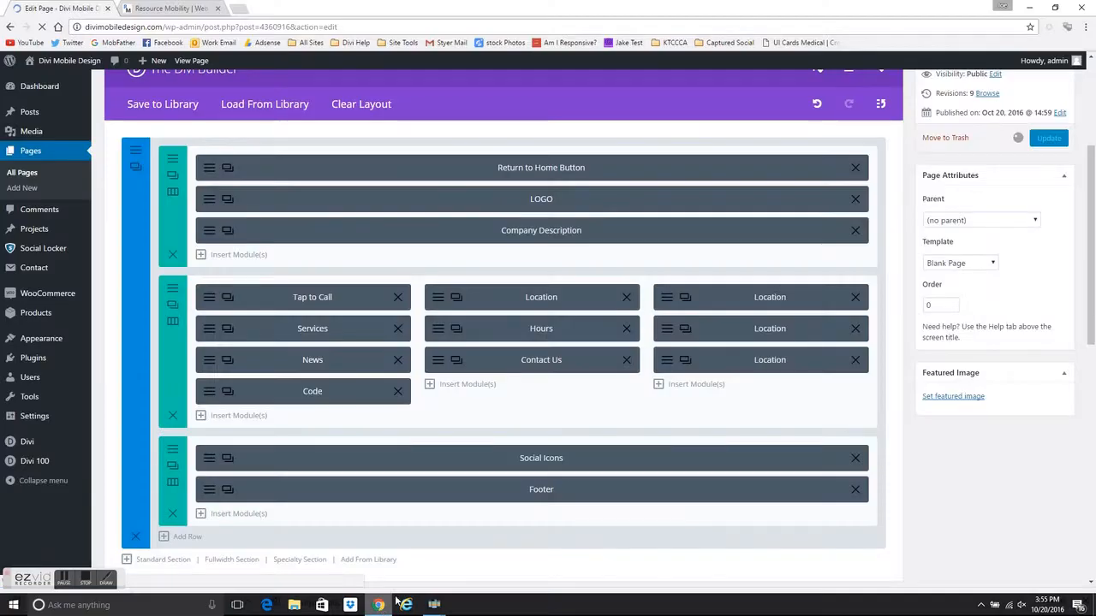
{"action": "left_click", "coordinate": [1048, 137]}
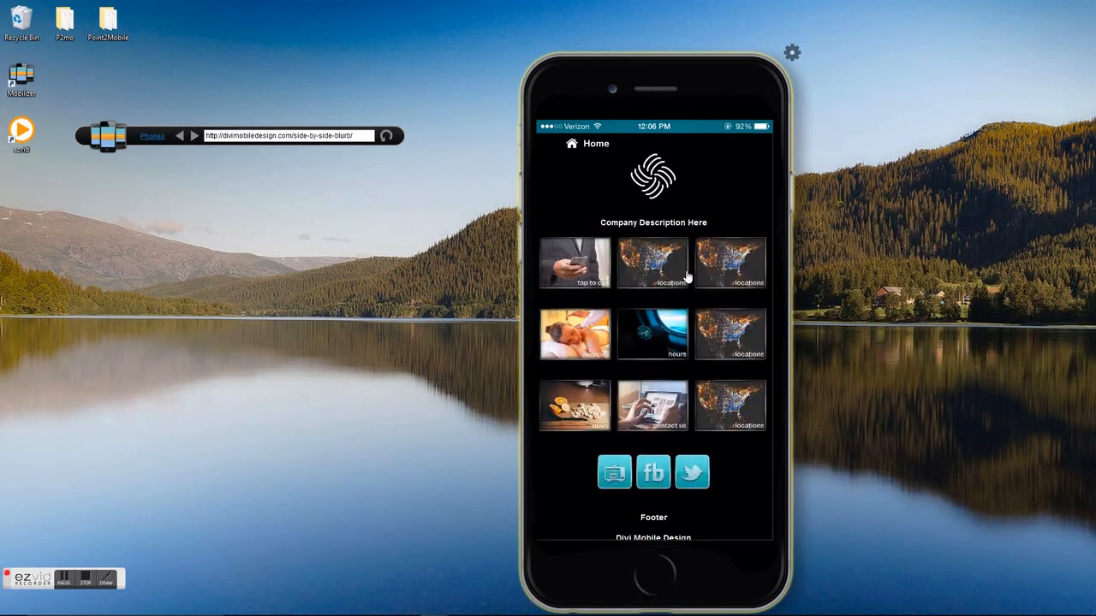
{"action": "mouse_move", "coordinate": [654, 305]}
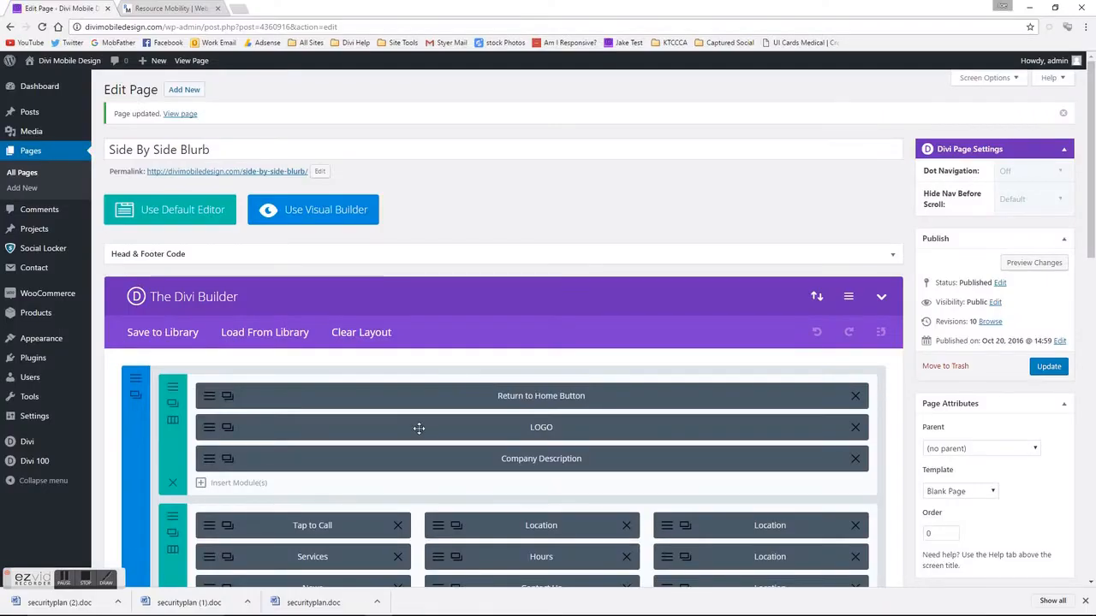
Step: Remove the extra Location blurb, make the row 1/2 + 1/2, and save mobileColumn at 50% max-width
{"action": "scroll", "scroll_direction": "down", "scroll_amount": 3}
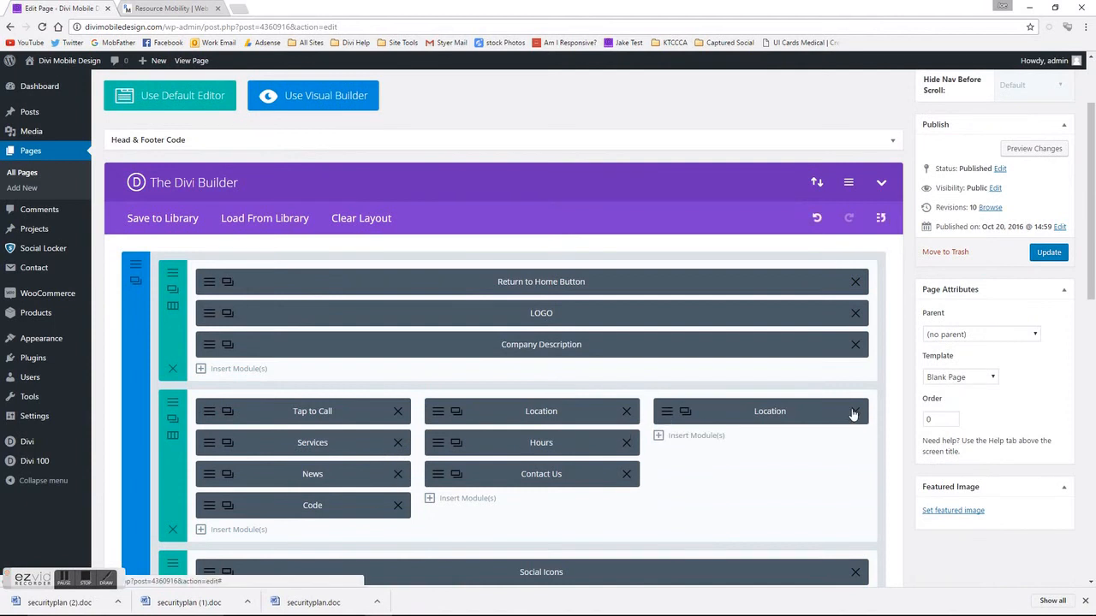
{"action": "left_click", "coordinate": [853, 411]}
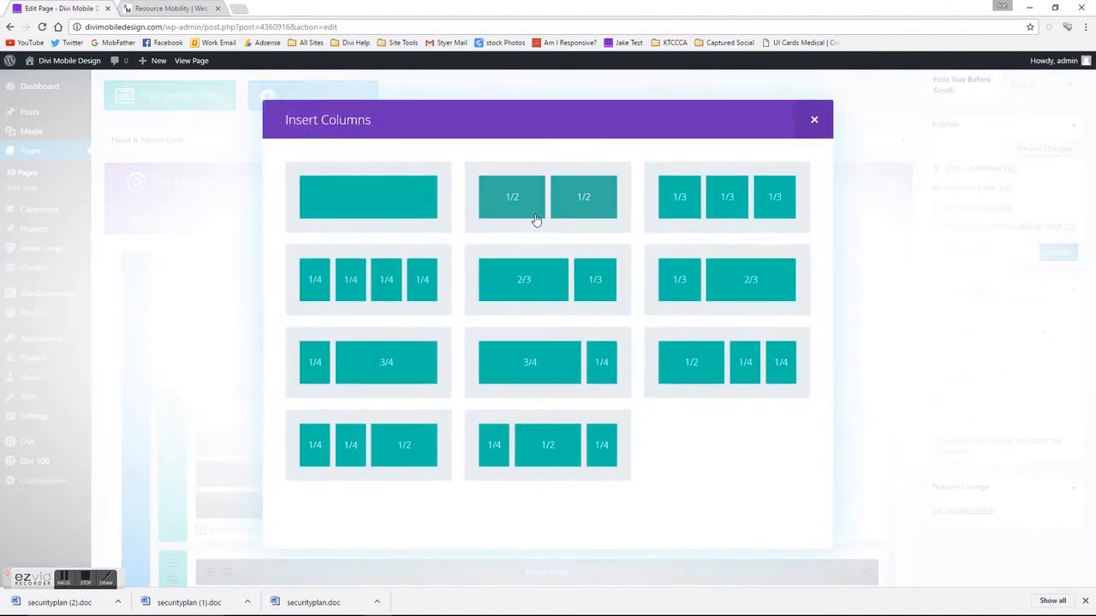
{"action": "left_click", "coordinate": [813, 120]}
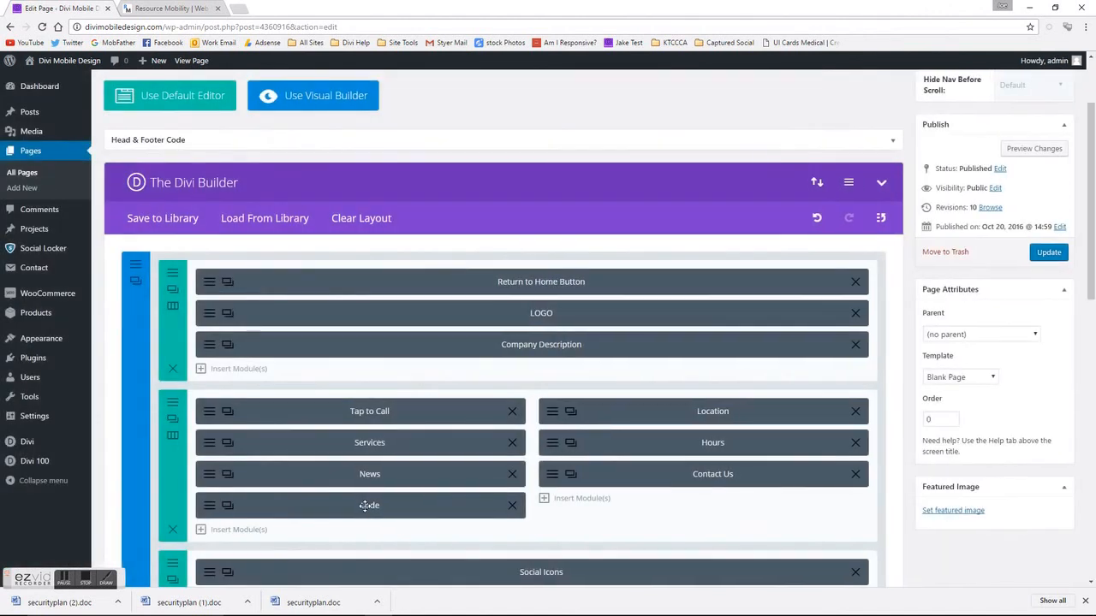
{"action": "left_click", "coordinate": [370, 505]}
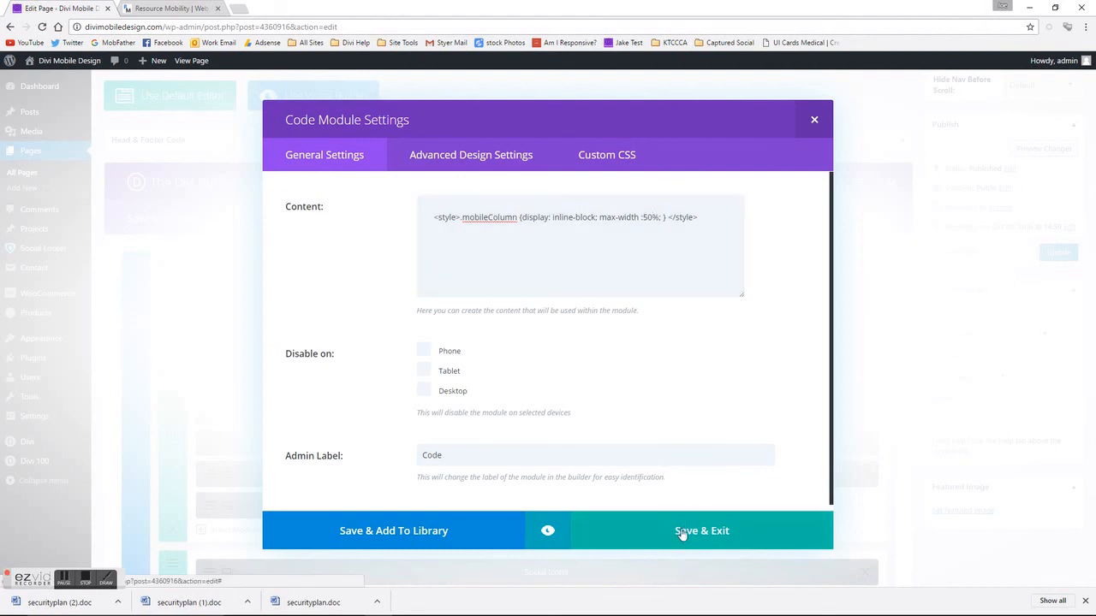
{"action": "left_click", "coordinate": [702, 531]}
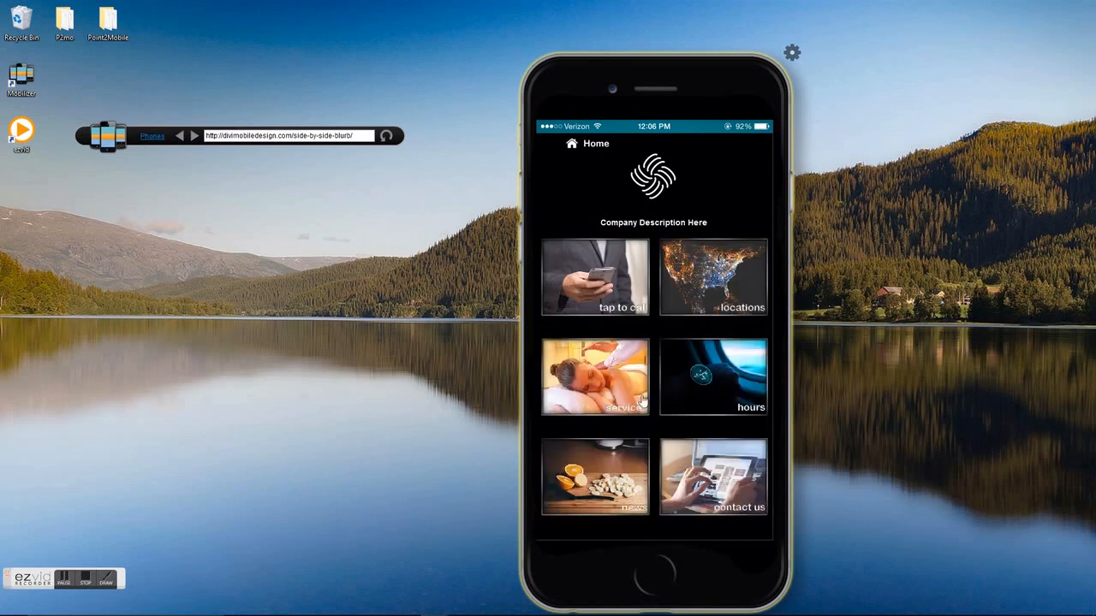
{"action": "mouse_move", "coordinate": [409, 574]}
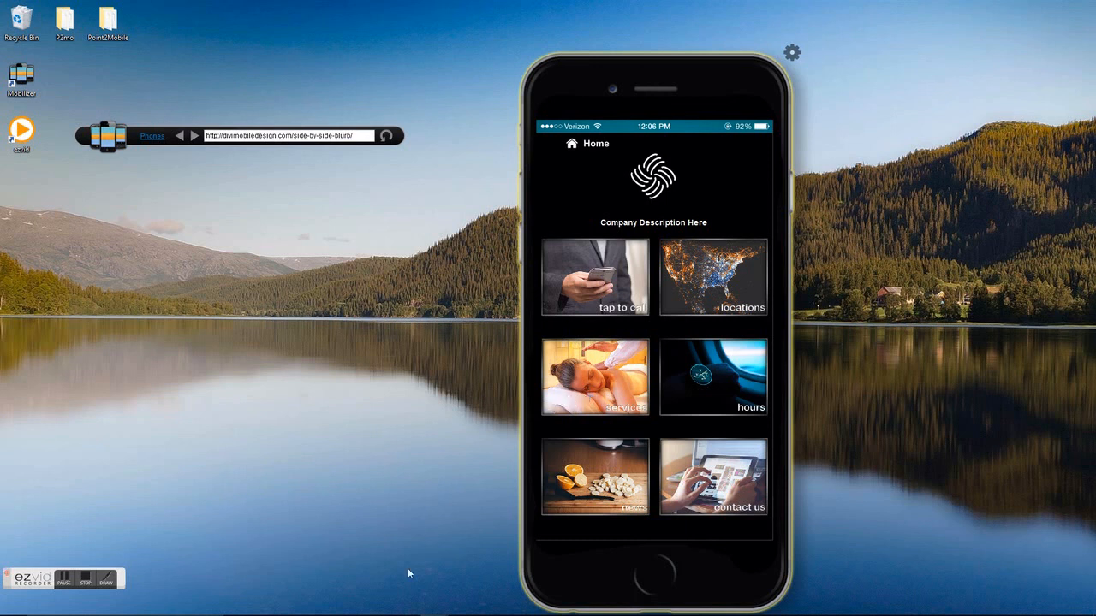
{"action": "mouse_move", "coordinate": [130, 586]}
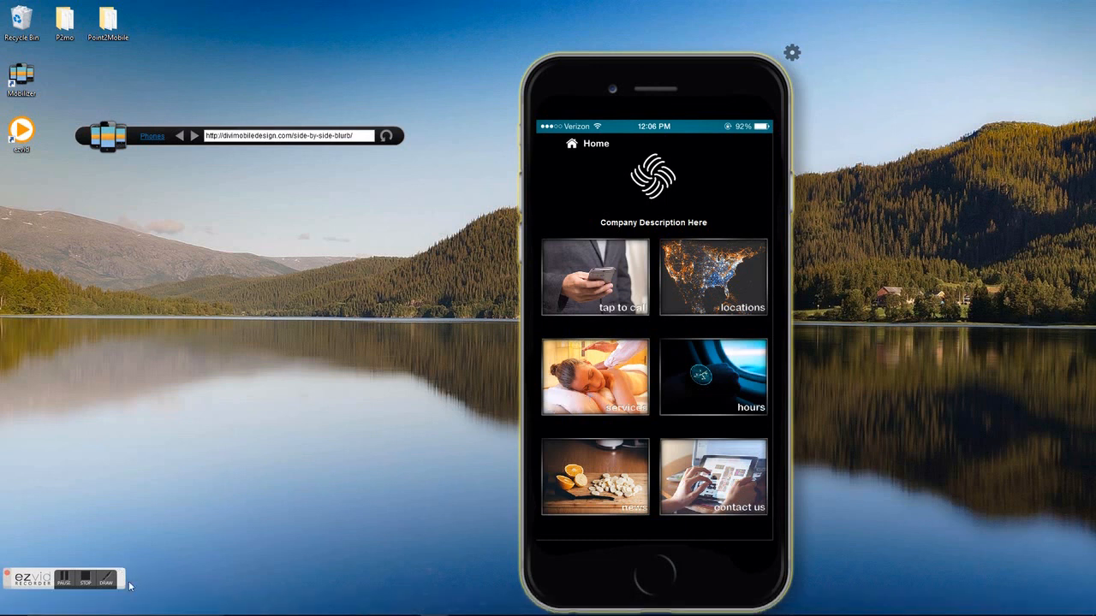